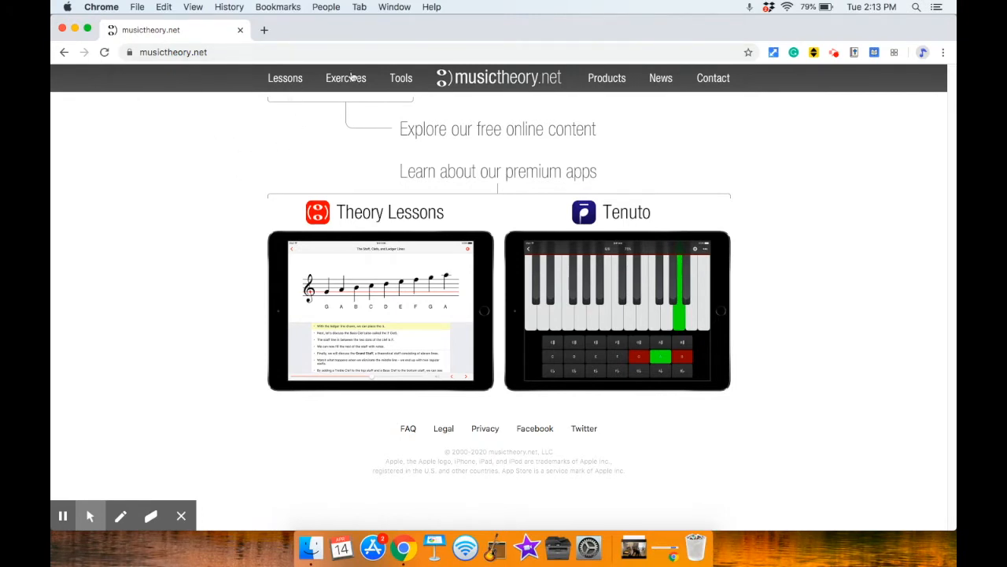
Step: Show the Exercises catalog from the top navigation down to the For Teachers section
{"action": "left_click", "coordinate": [346, 78]}
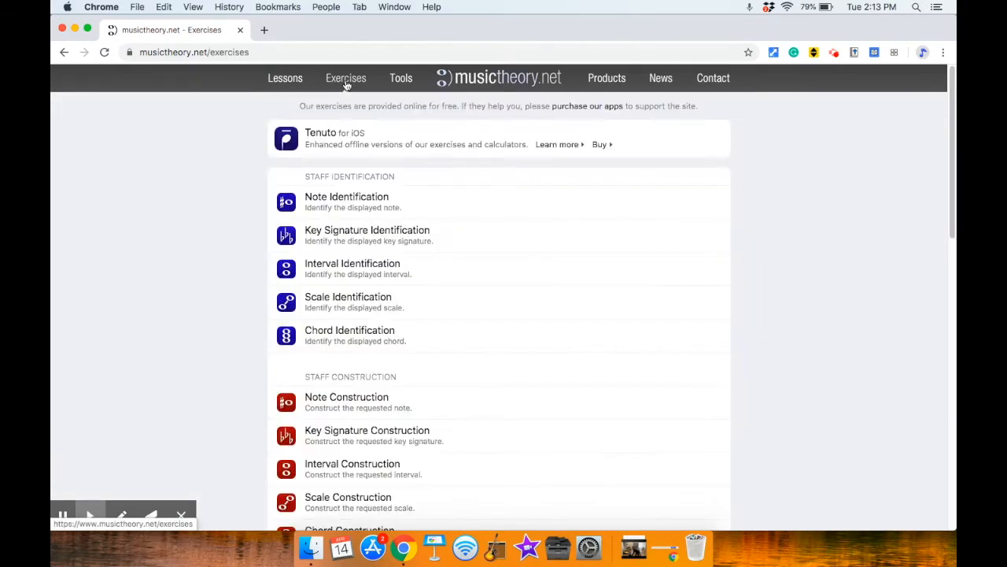
{"action": "scroll", "scroll_direction": "down", "scroll_amount": 3}
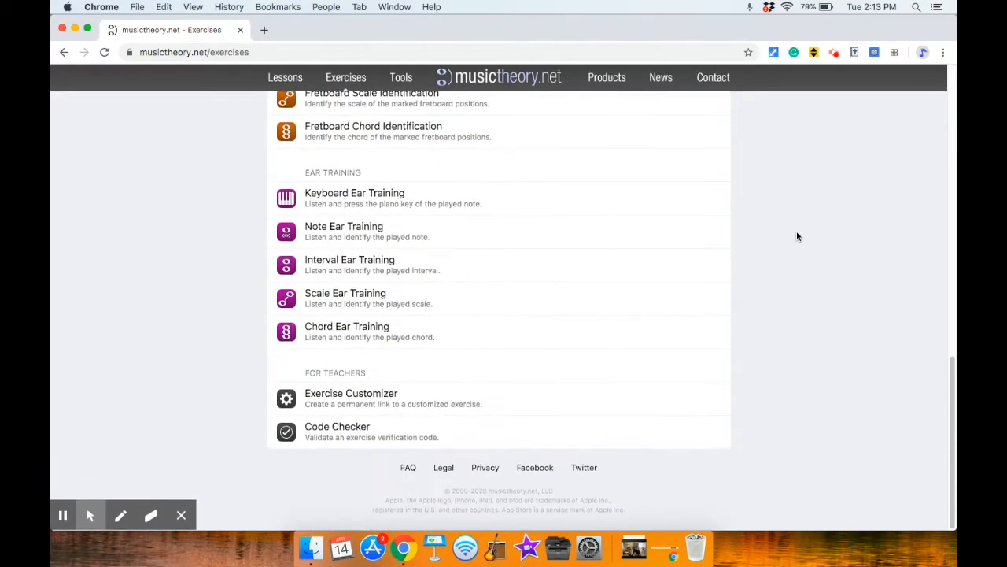
{"action": "mouse_move", "coordinate": [386, 399]}
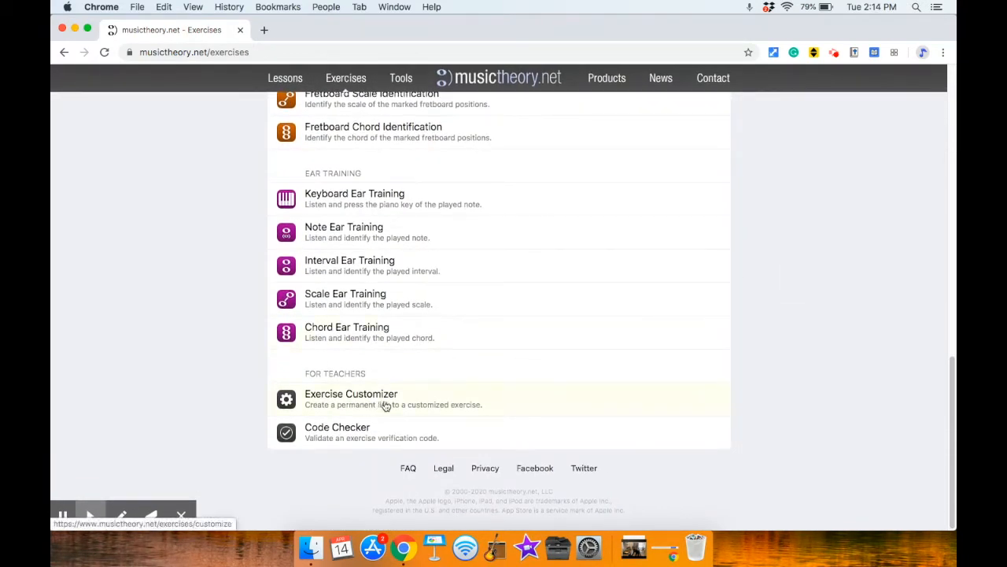
Step: Start the Exercise Customizer for Note Identification and confirm the clef is Treble
{"action": "left_click", "coordinate": [351, 393]}
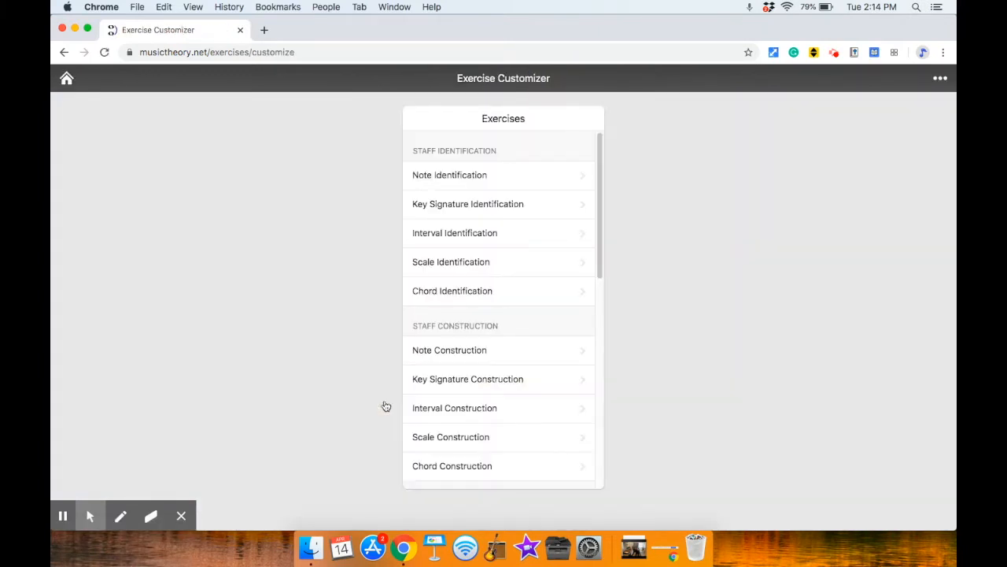
{"action": "mouse_move", "coordinate": [561, 181]}
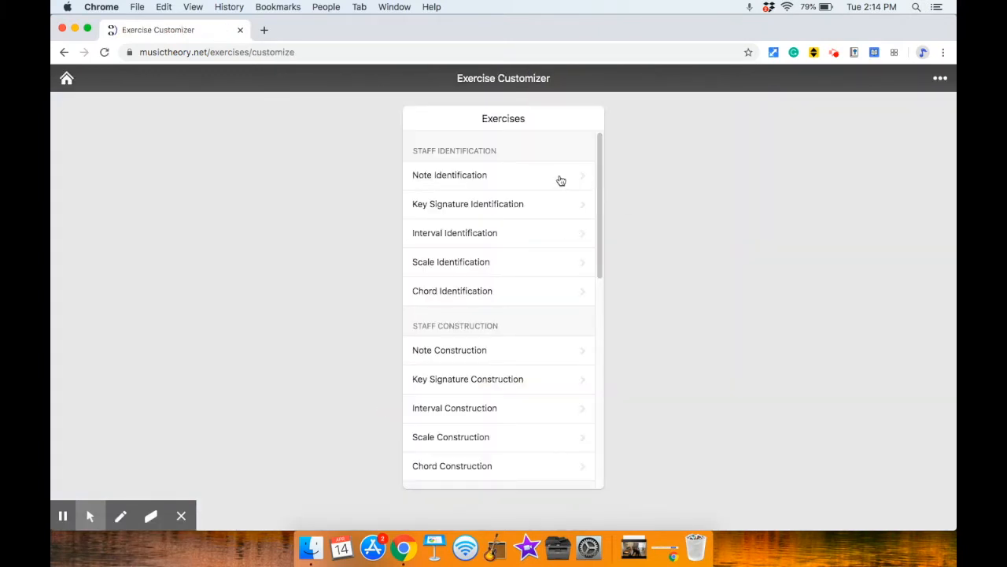
{"action": "mouse_move", "coordinate": [568, 186]}
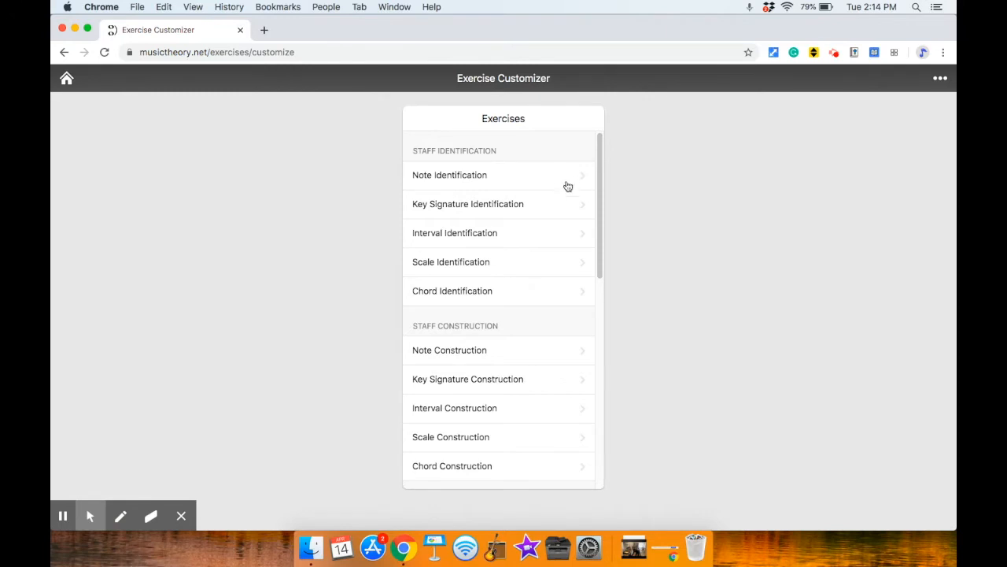
{"action": "left_click", "coordinate": [449, 175]}
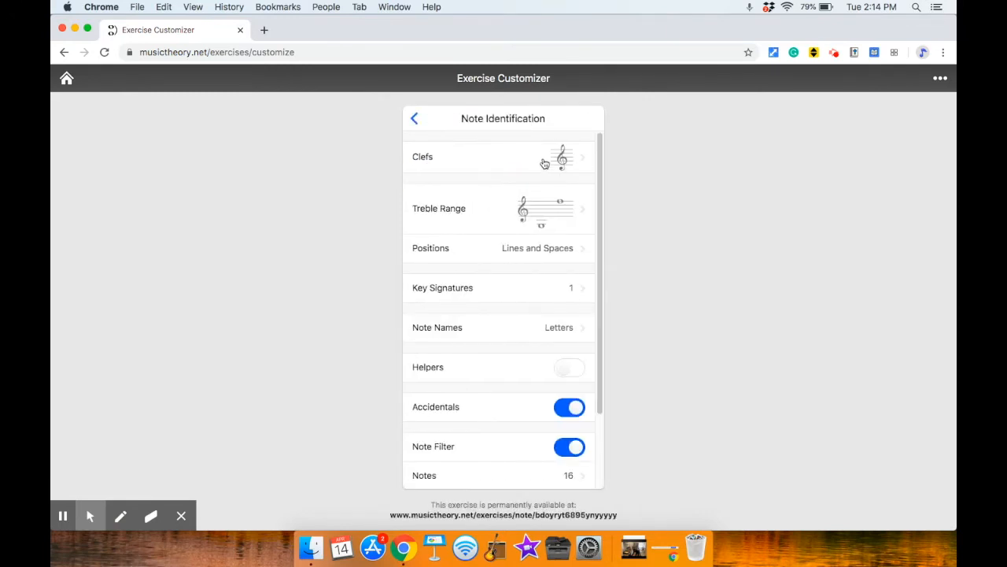
{"action": "left_click", "coordinate": [501, 156]}
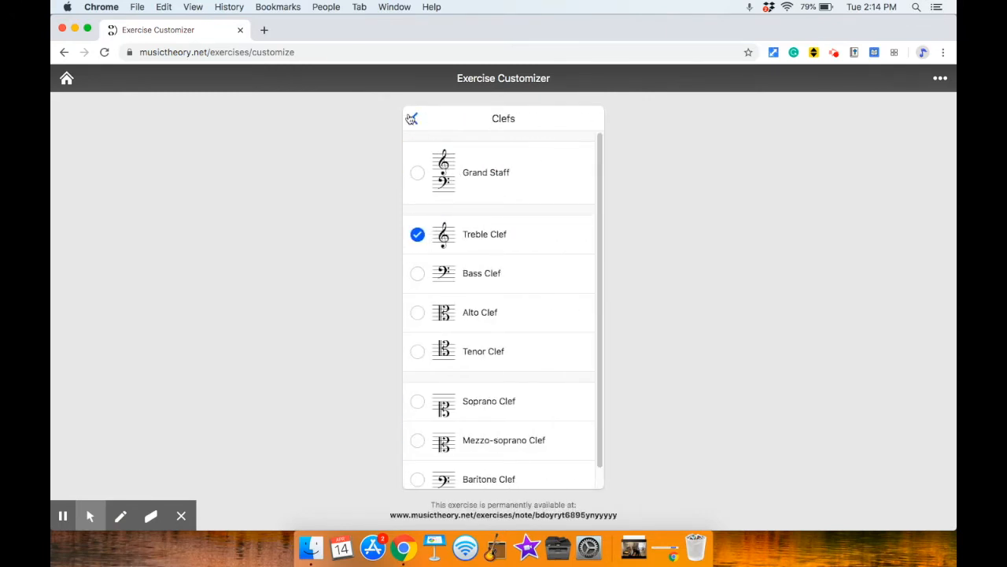
{"action": "left_click", "coordinate": [484, 233]}
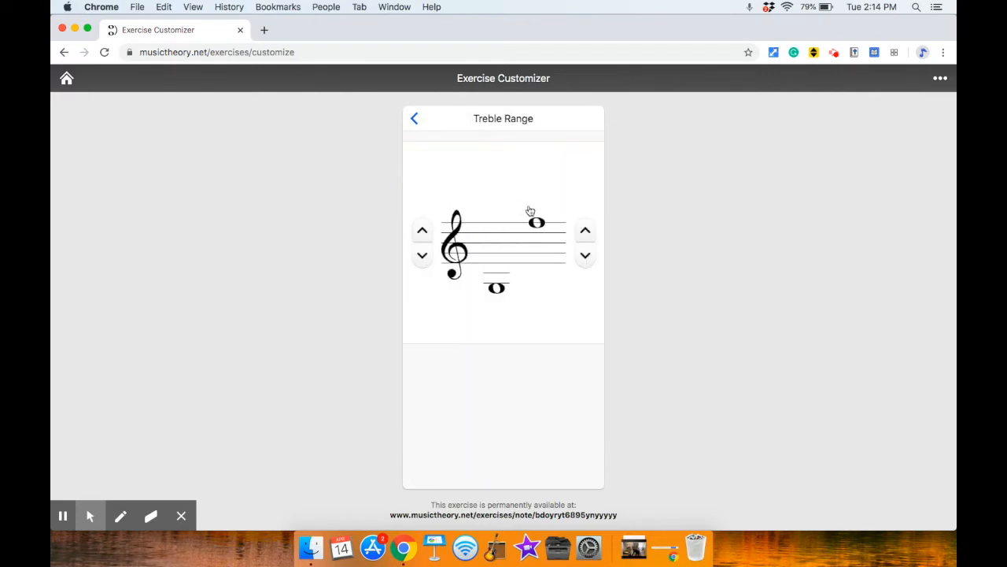
Step: Narrow the Treble Range of staff notes and return to the Note Identification settings
{"action": "left_click", "coordinate": [584, 255]}
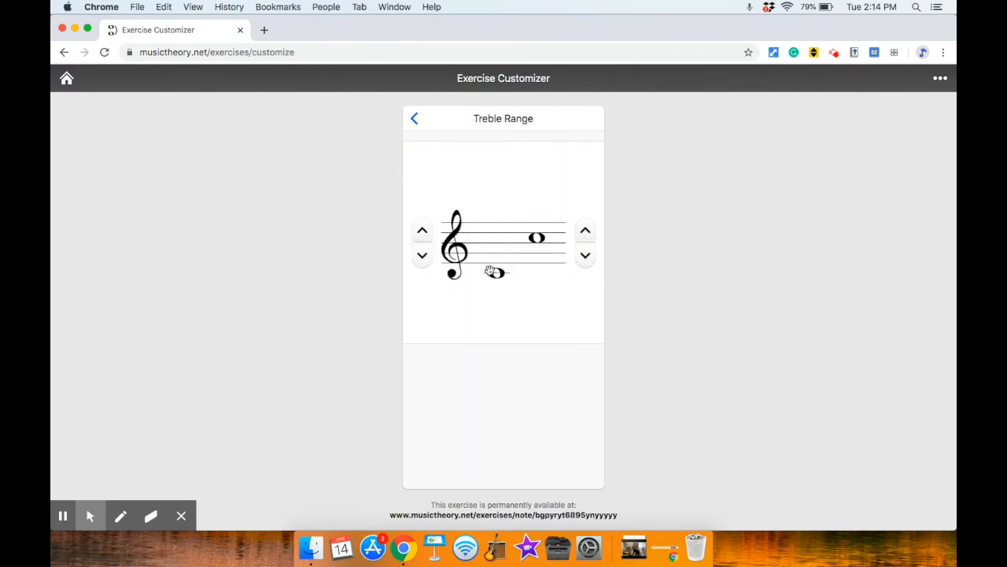
{"action": "left_click", "coordinate": [415, 118]}
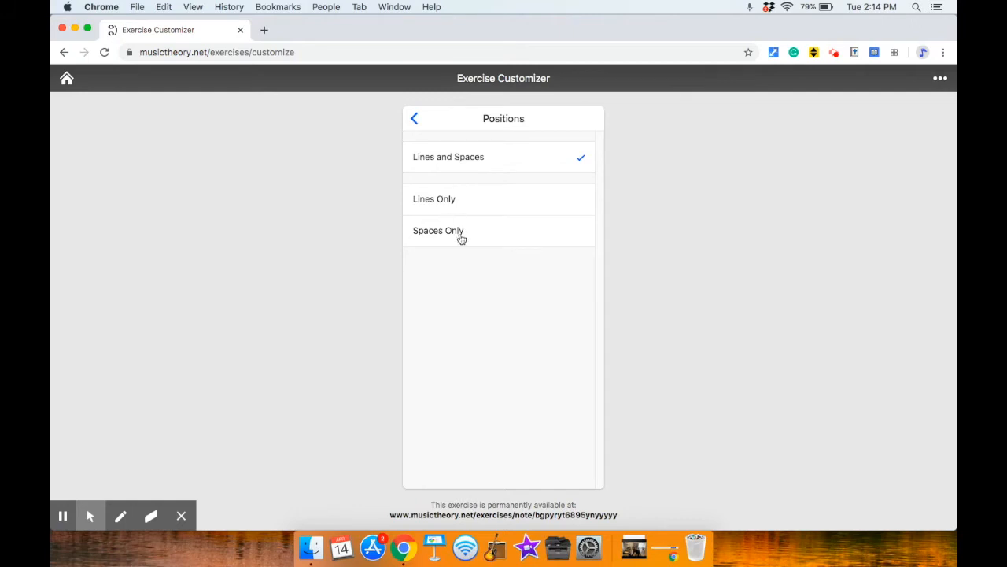
{"action": "mouse_move", "coordinate": [435, 203]}
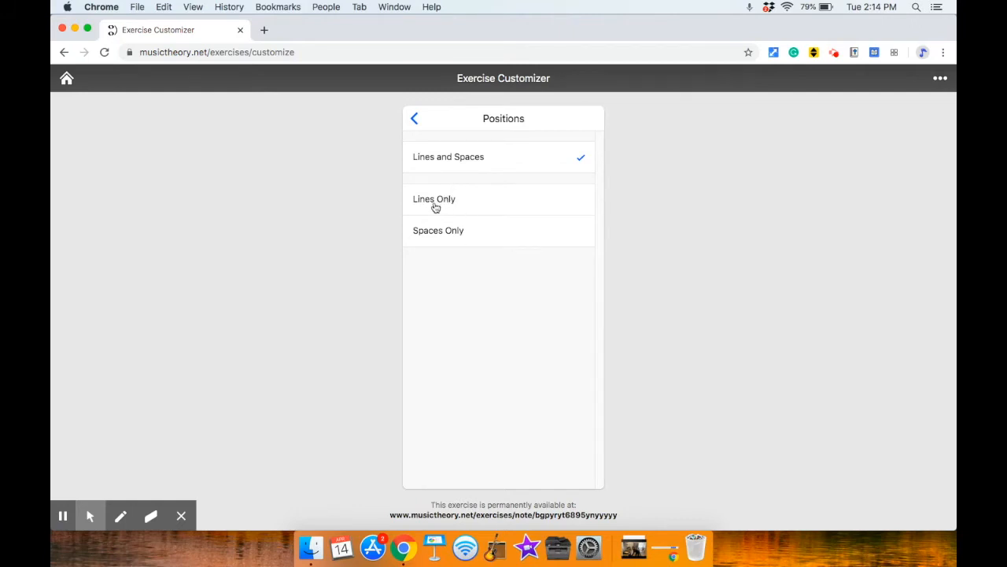
{"action": "left_click", "coordinate": [414, 118]}
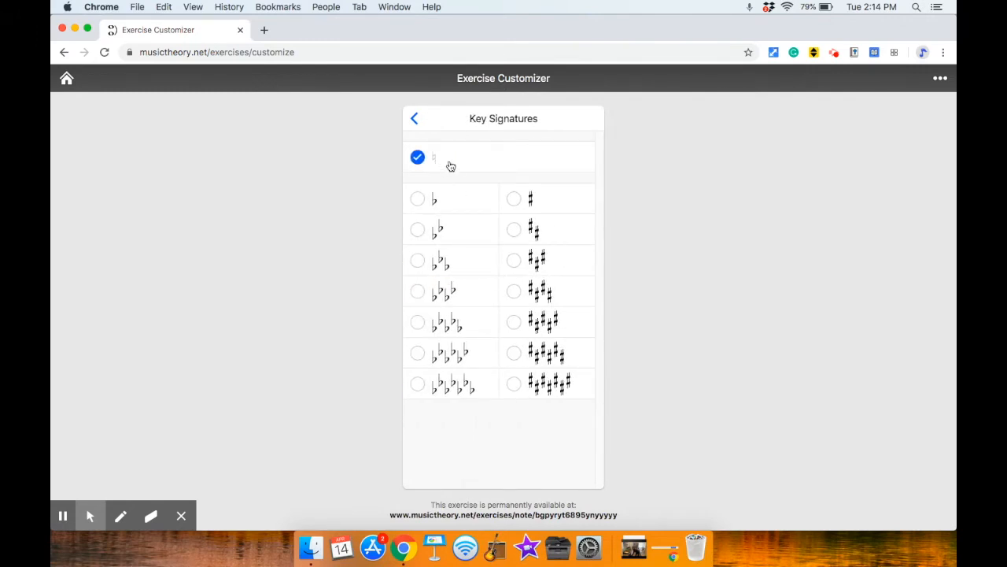
{"action": "mouse_move", "coordinate": [426, 166]}
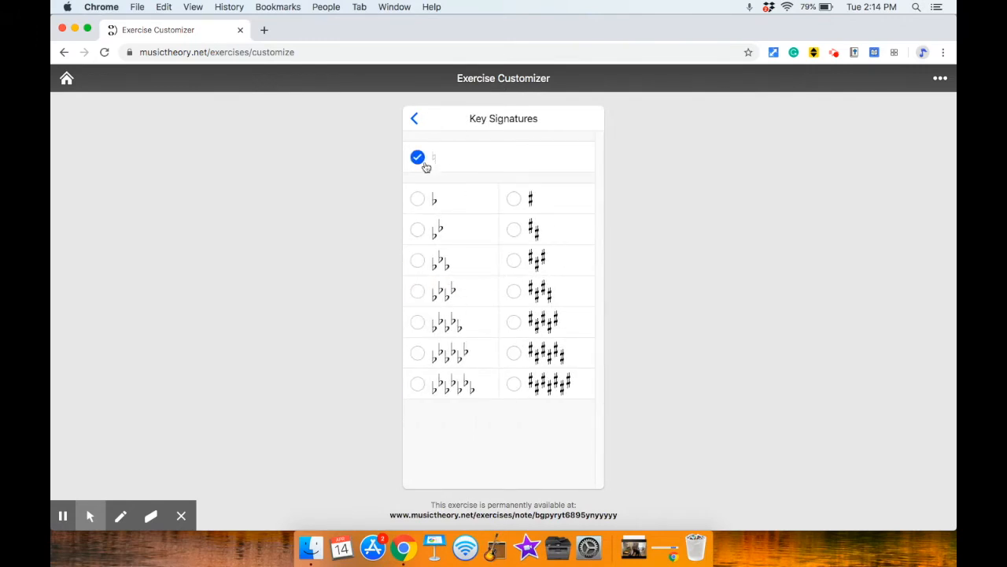
{"action": "left_click", "coordinate": [415, 118]}
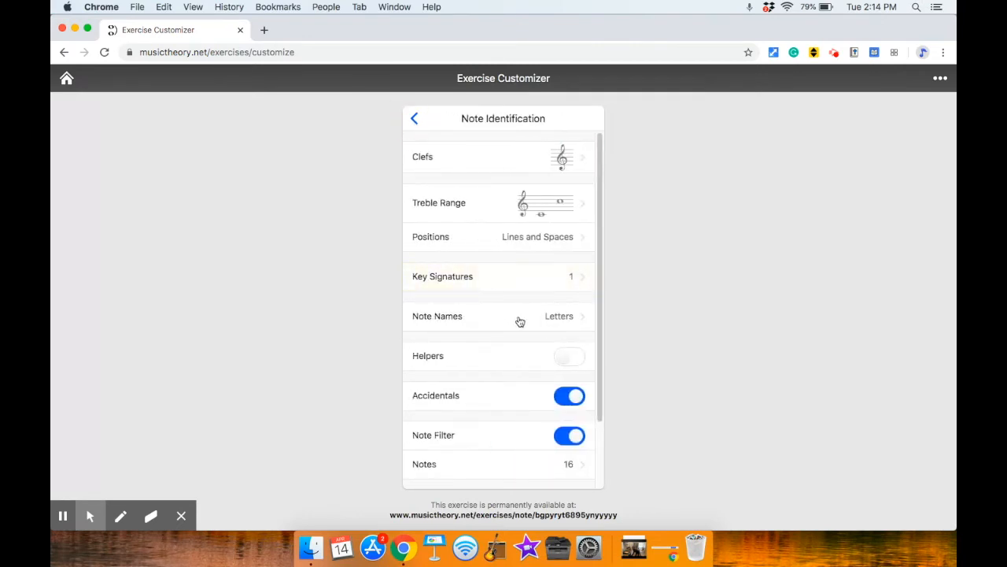
Step: Keep Note Names set to Letters and return to the settings
{"action": "left_click", "coordinate": [519, 316]}
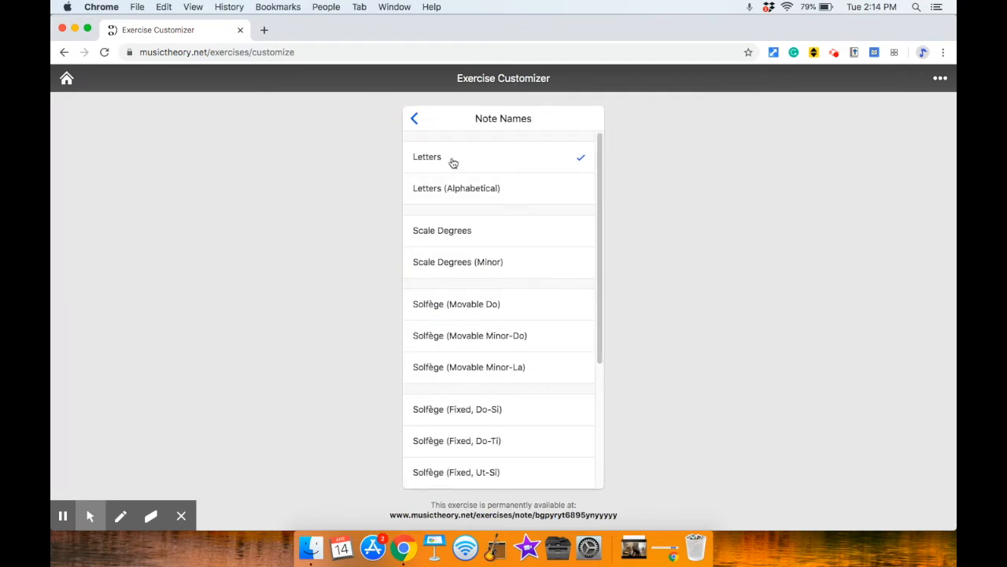
{"action": "scroll", "scroll_direction": "down", "scroll_amount": 3}
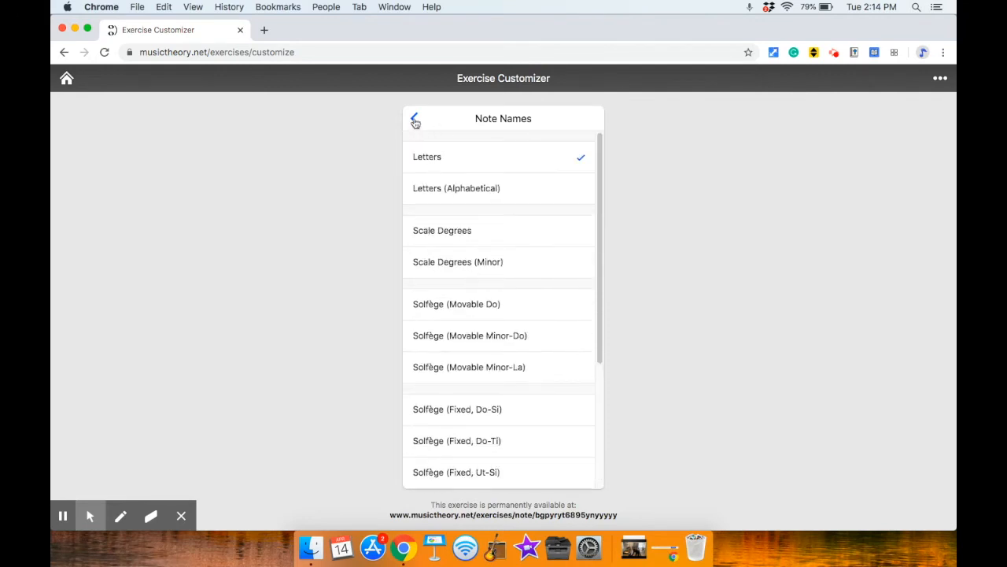
{"action": "left_click", "coordinate": [415, 118]}
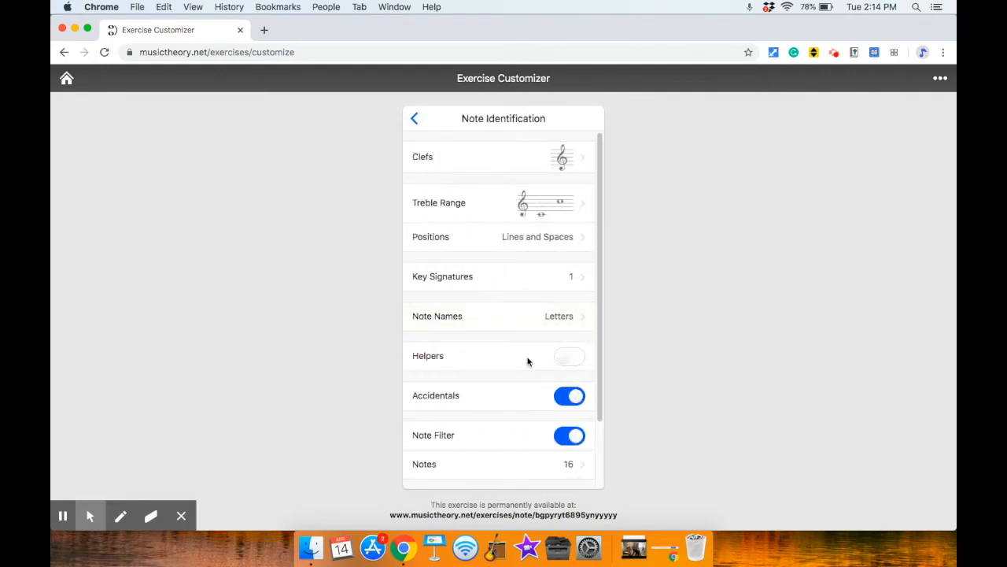
Step: Switch Accidentals off and keep the Note Filter enabled
{"action": "scroll", "scroll_direction": "down", "scroll_amount": 3}
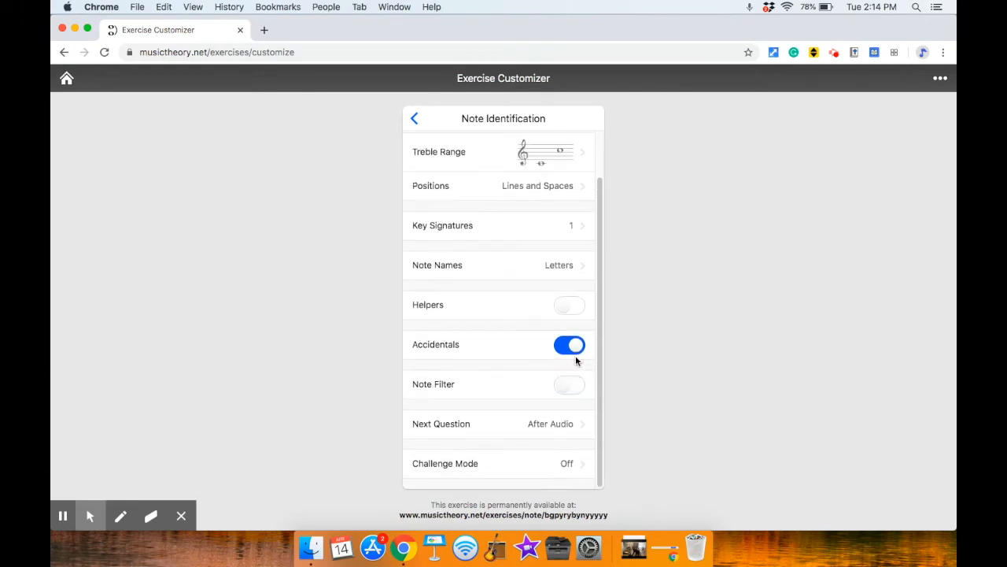
{"action": "left_click", "coordinate": [569, 345]}
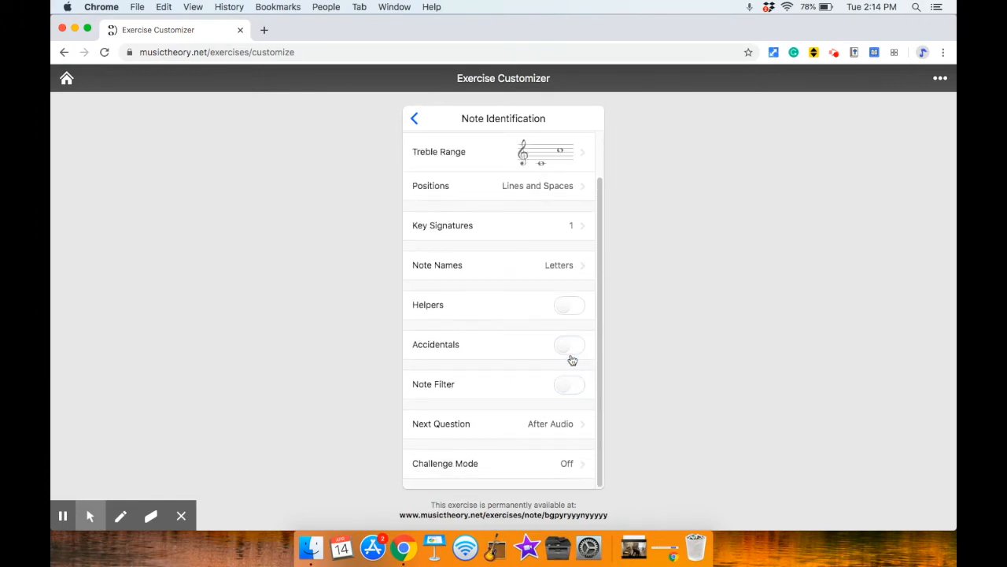
{"action": "left_click", "coordinate": [569, 384]}
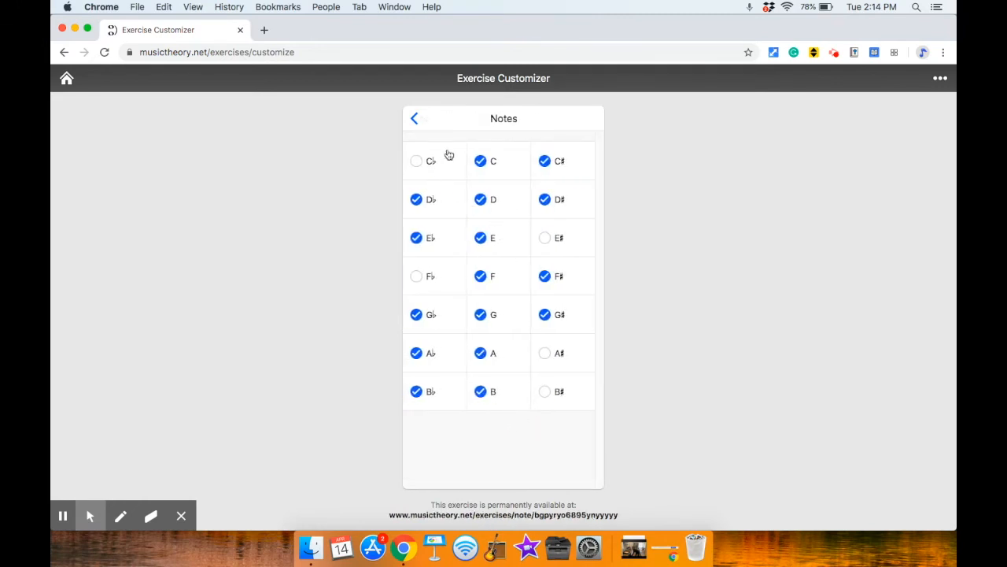
Step: Uncheck the flats and sharps so only C, D, E, F, G, A, B remain, then return to settings
{"action": "left_click", "coordinate": [415, 161]}
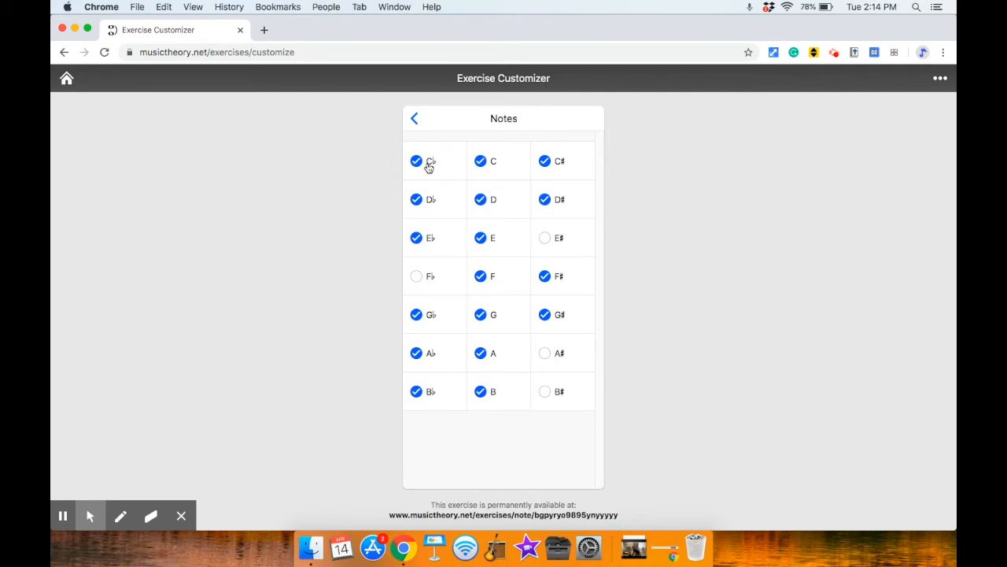
{"action": "left_click", "coordinate": [417, 160]}
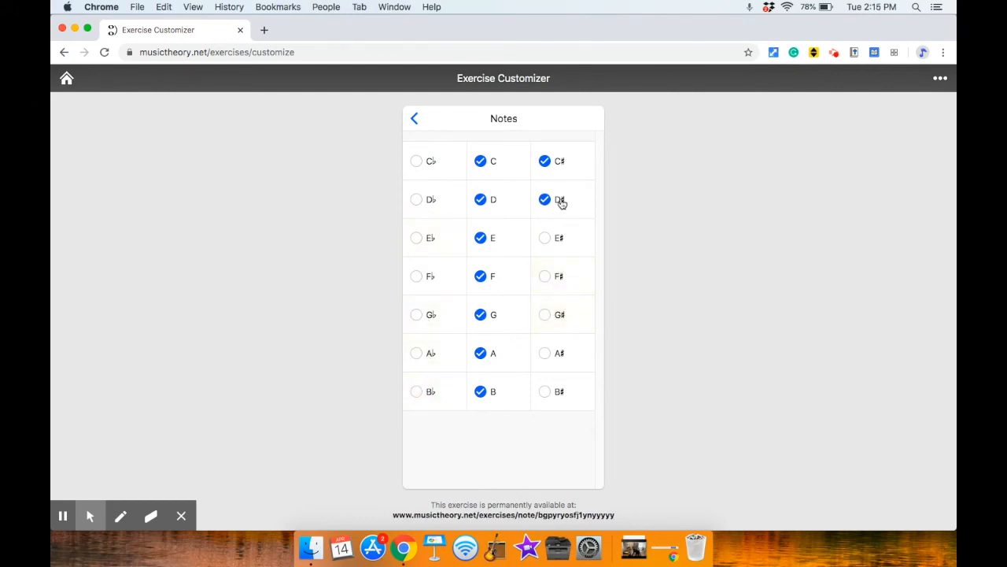
{"action": "left_click", "coordinate": [544, 199]}
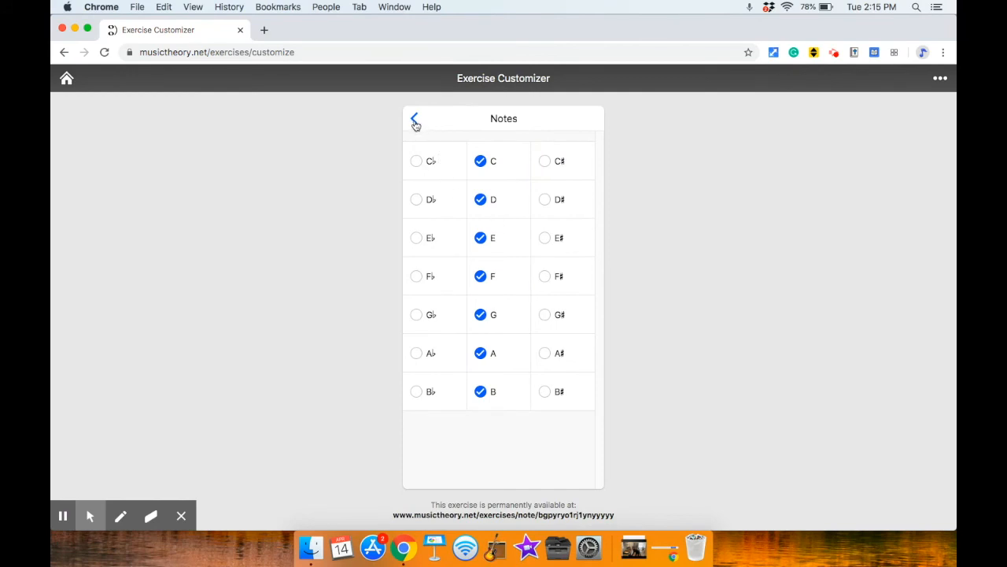
{"action": "left_click", "coordinate": [414, 118]}
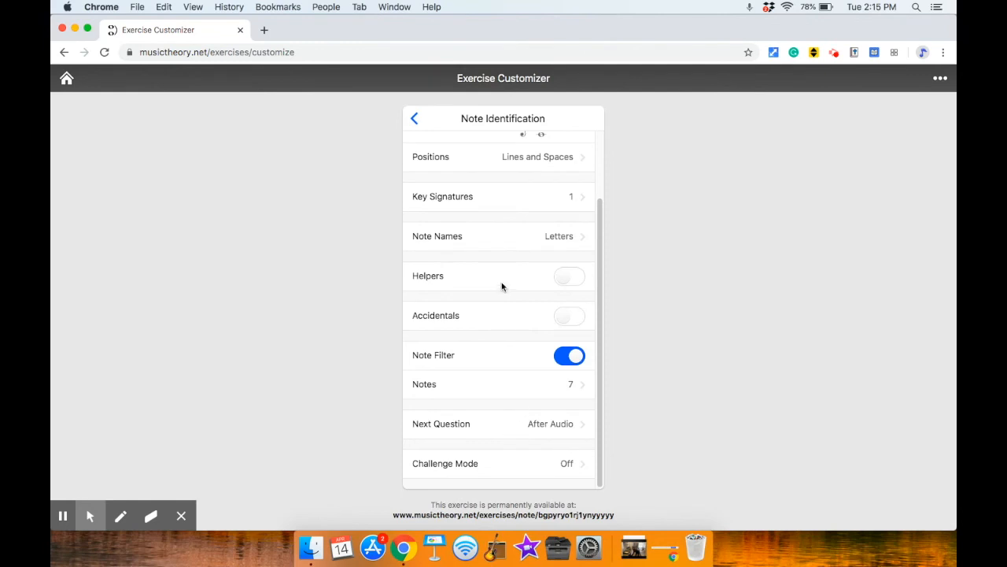
{"action": "mouse_move", "coordinate": [526, 423]}
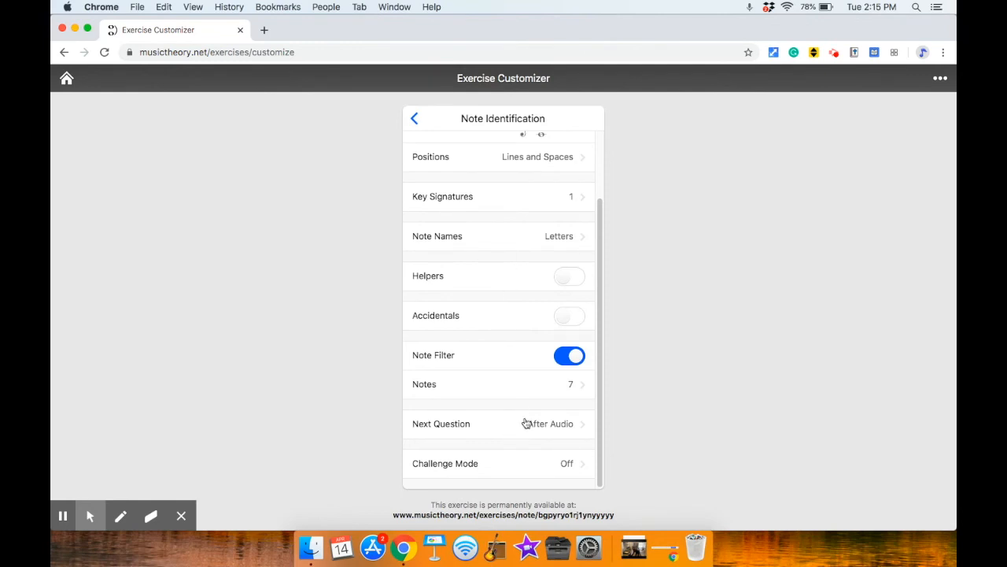
{"action": "mouse_move", "coordinate": [522, 499]}
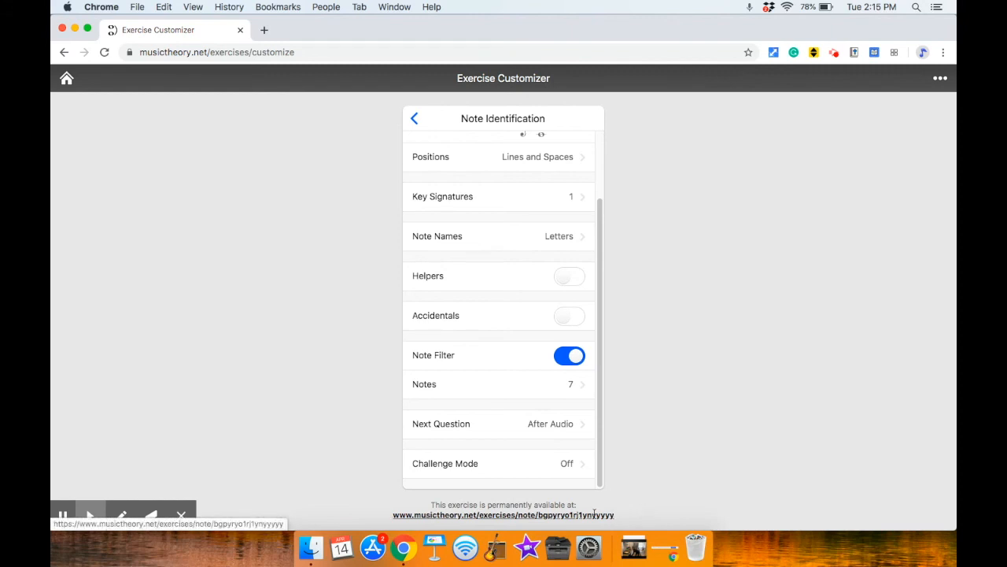
Step: Load the customized exercise from its permanent link below the settings panel
{"action": "left_click", "coordinate": [503, 515]}
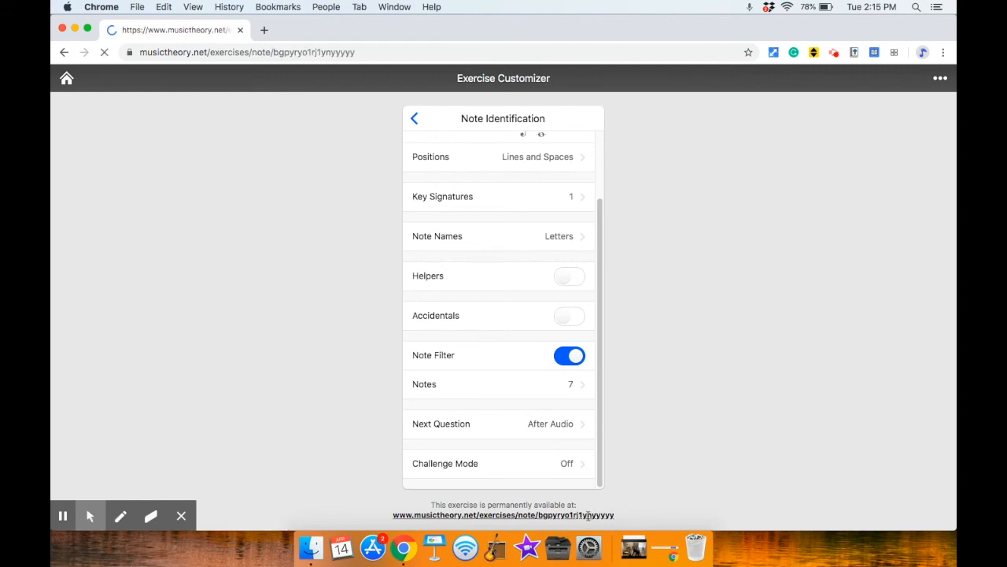
Step: With the exercise running, select its permanent address in the browser address bar
{"action": "left_click", "coordinate": [415, 118]}
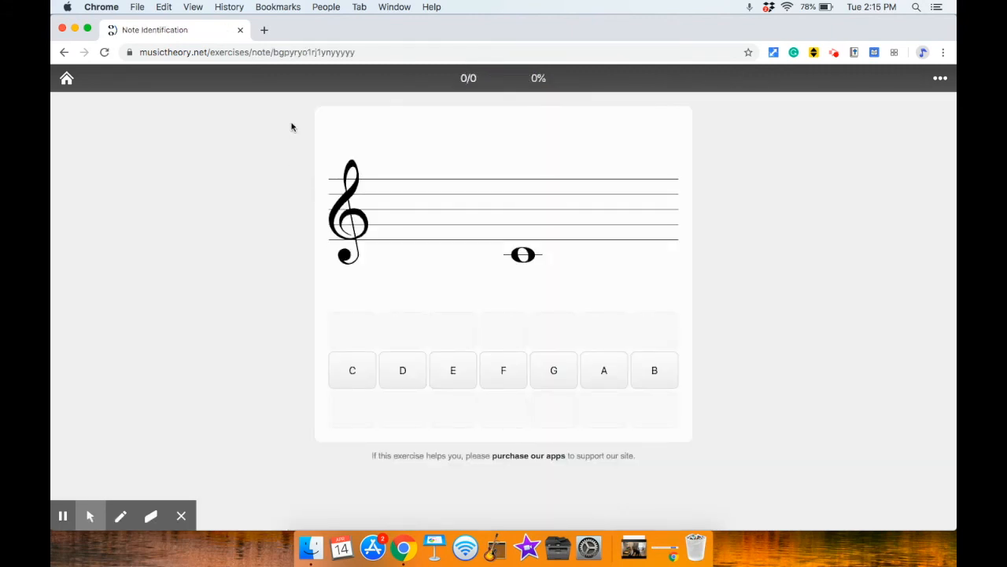
{"action": "left_click", "coordinate": [248, 52]}
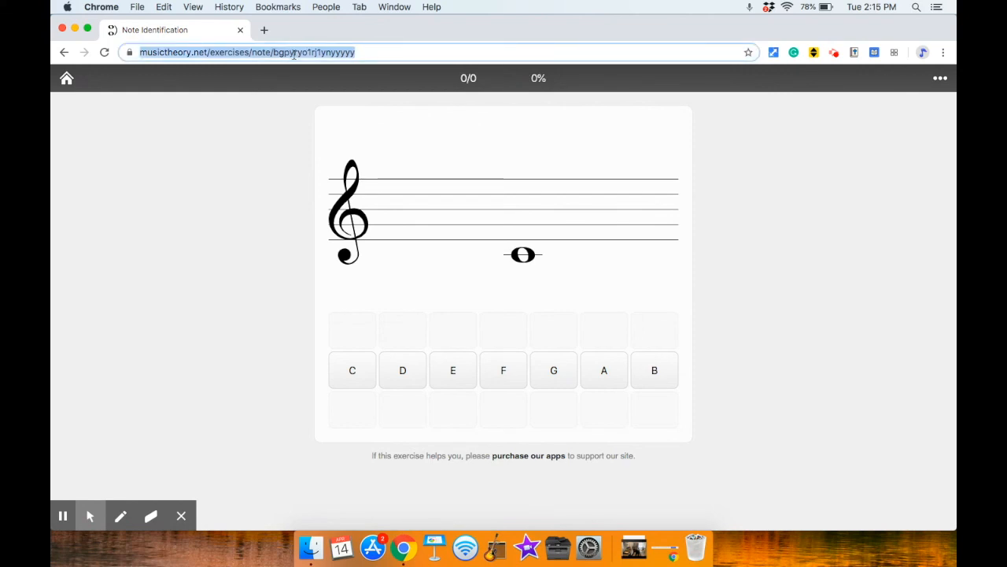